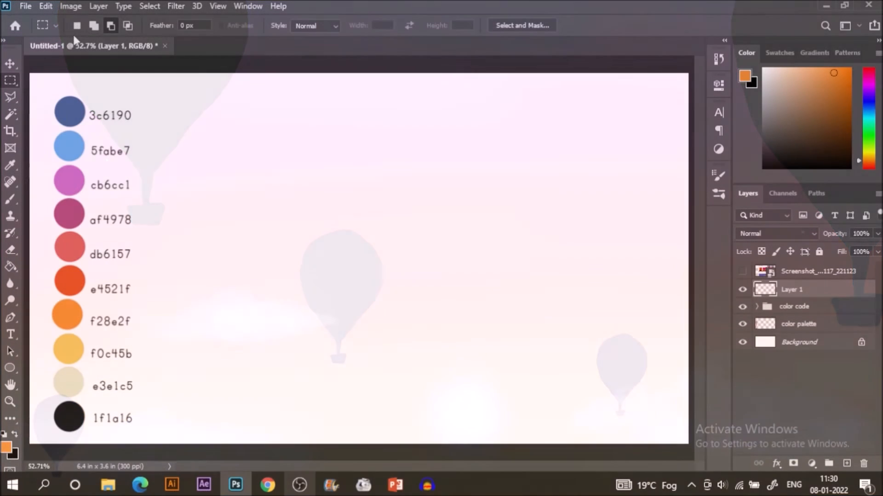
- Marquee the sky area, sample pale yellow f0c45b and bucket-fill the selection on Layer 1
click(743, 270)
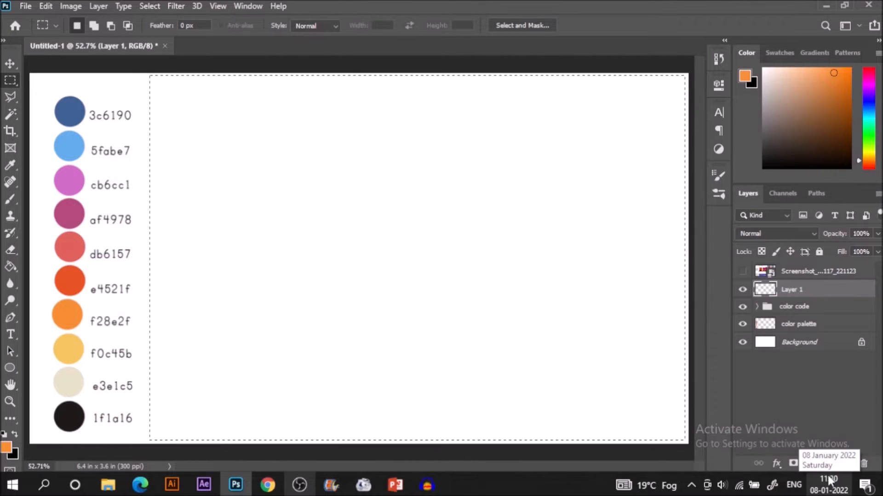
click(10, 165)
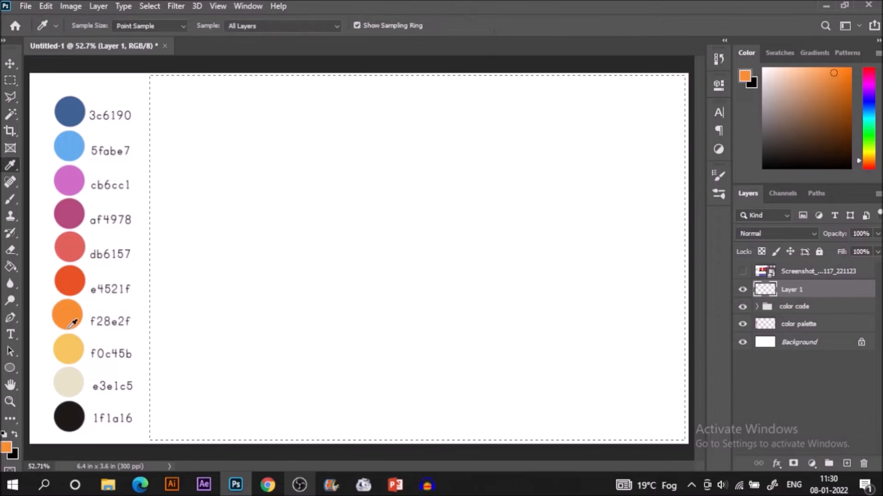
click(69, 315)
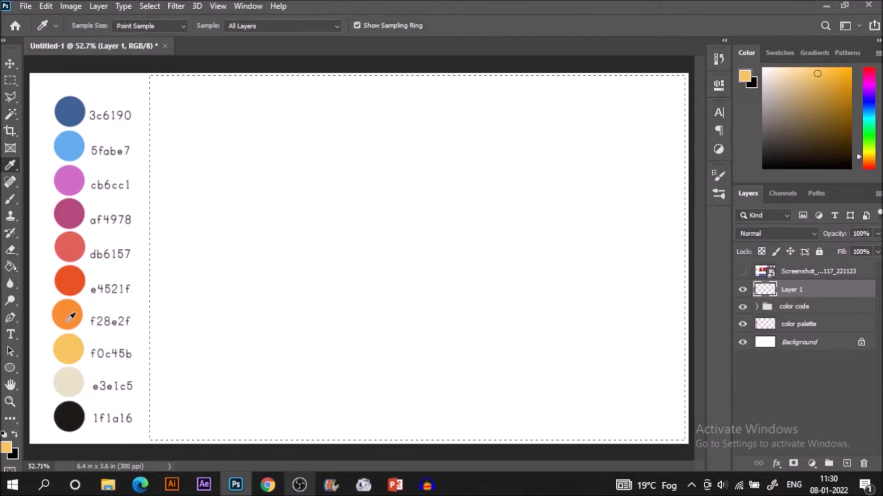
click(10, 267)
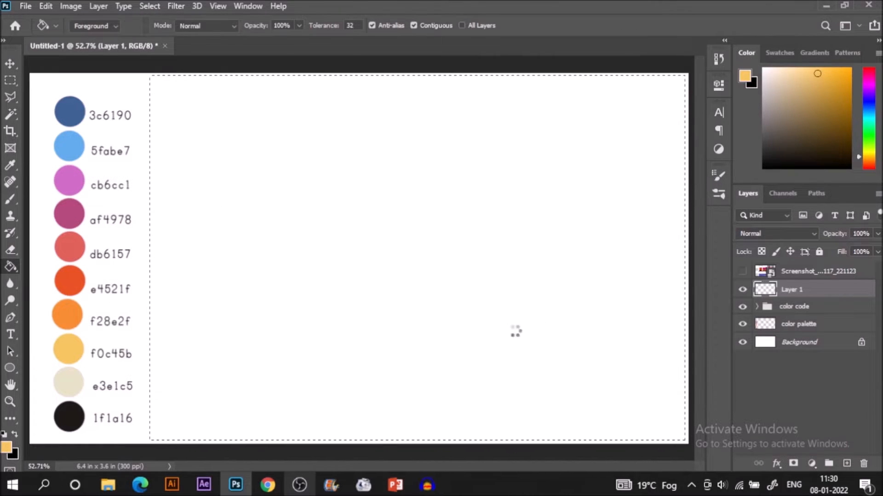
click(515, 330)
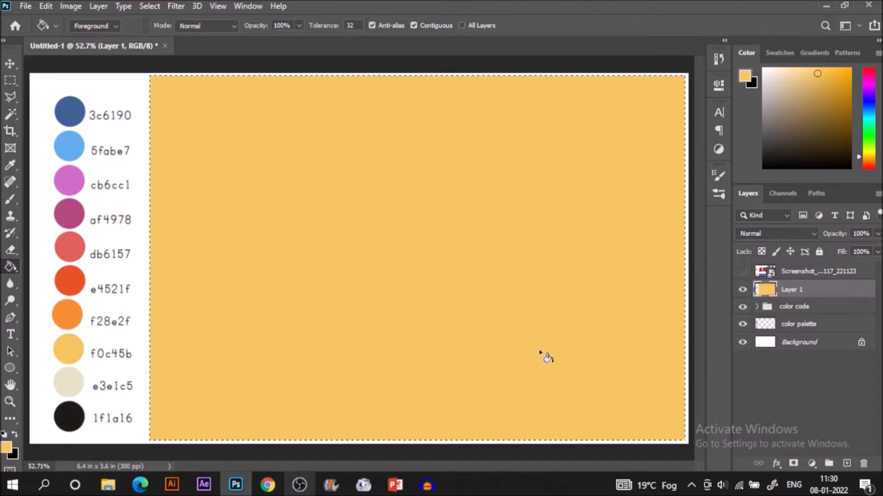
mouse_move(577, 227)
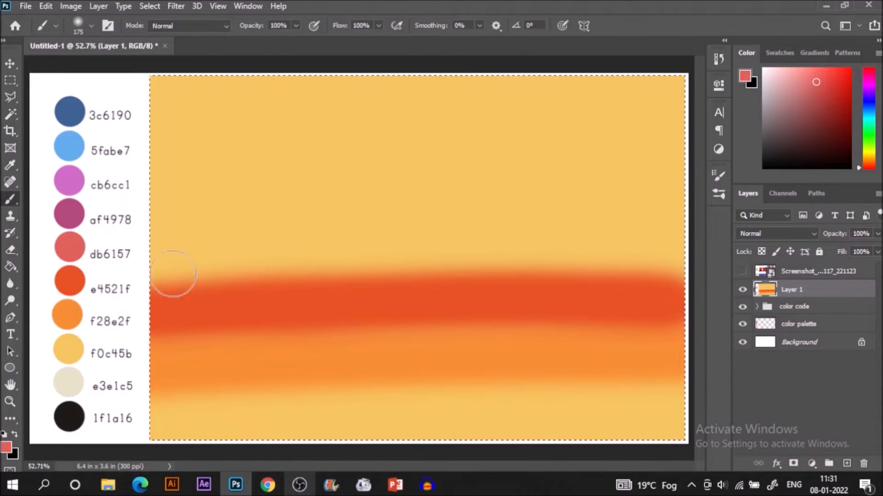
mouse_move(634, 248)
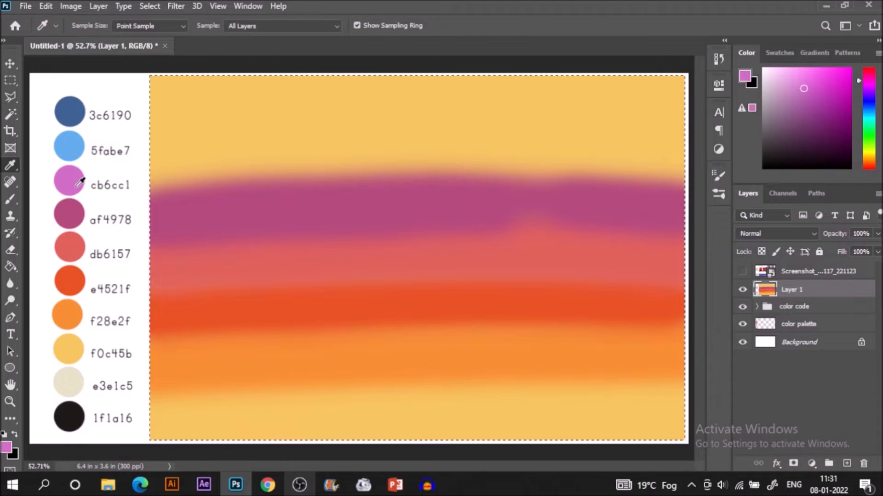
- Sample pink cb6cc1 then dark blue 3c6190 and brush them as the upper sky bands
click(10, 200)
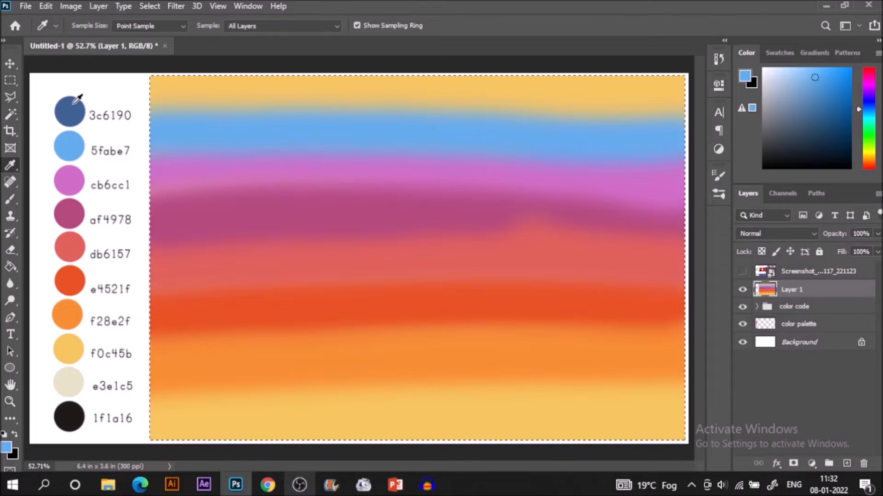
click(10, 200)
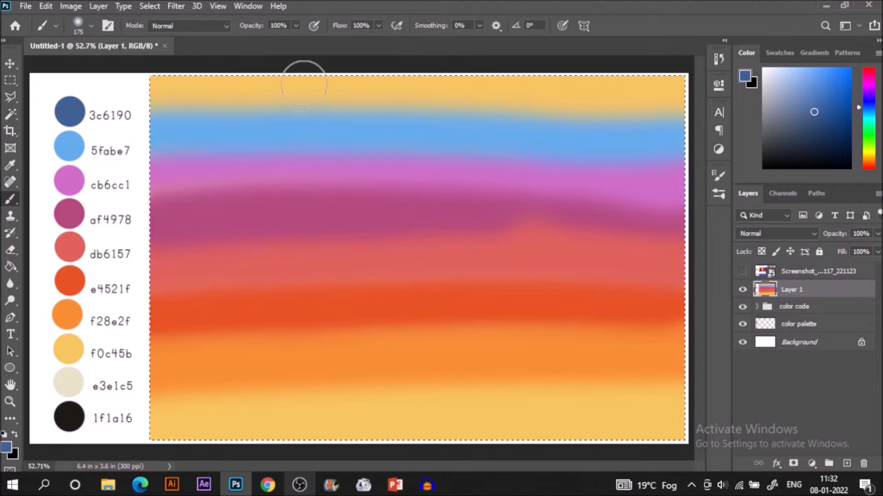
mouse_move(201, 101)
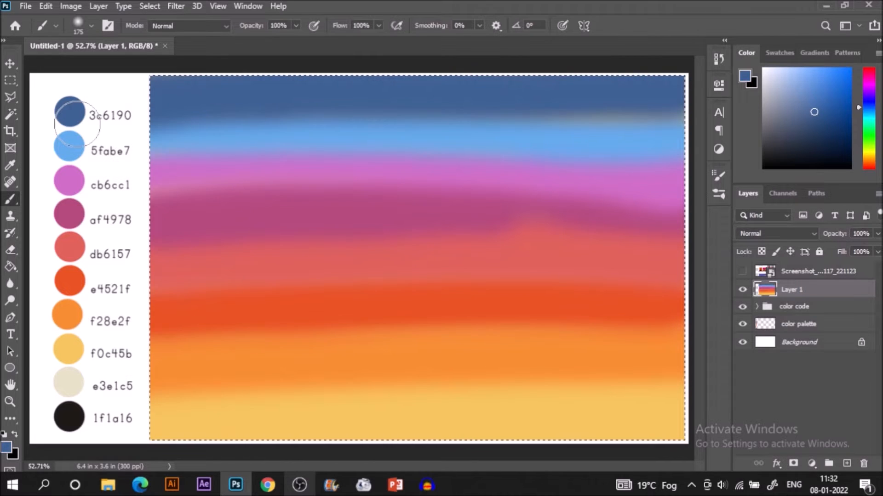
mouse_move(652, 160)
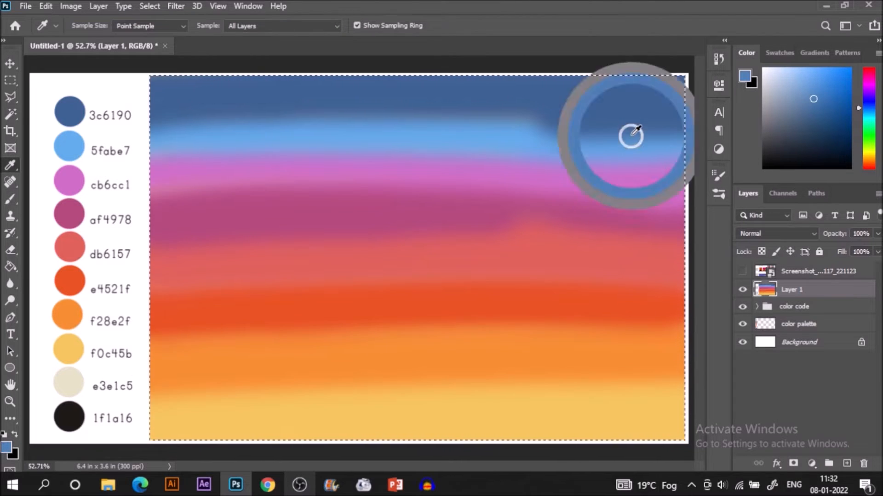
- Sample blues from the upper sky and blend the top bands together across the right
click(10, 199)
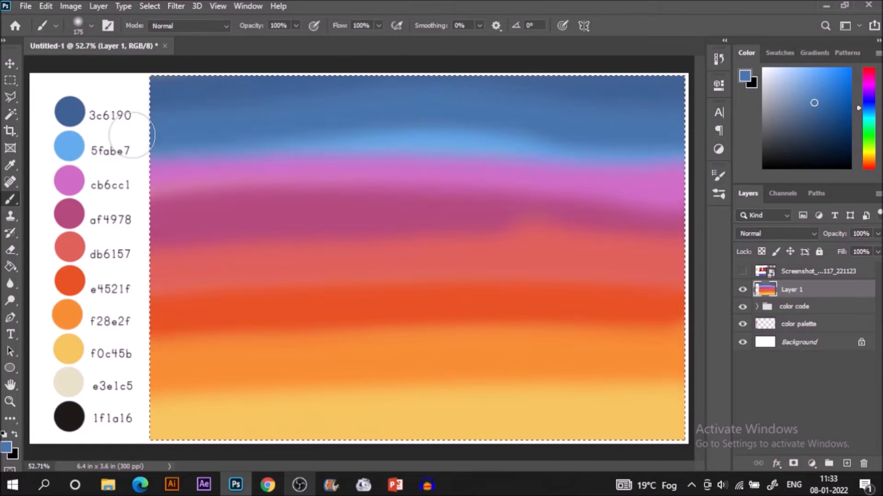
mouse_move(680, 142)
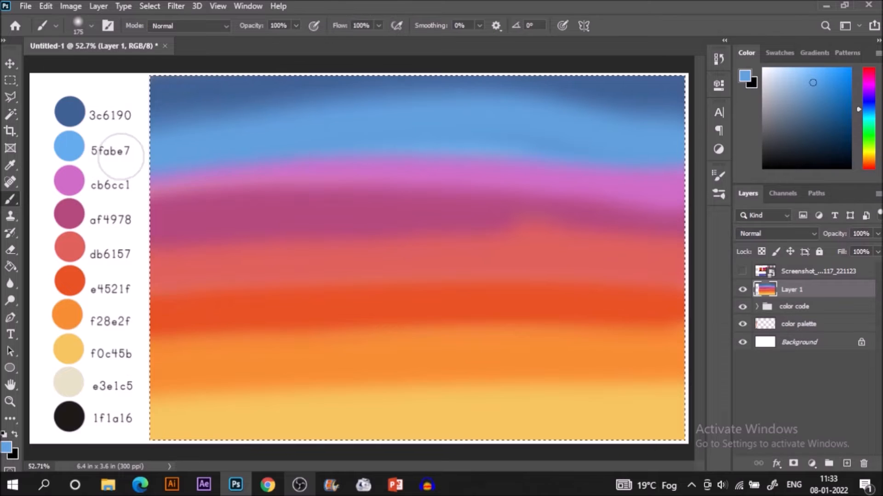
click(10, 165)
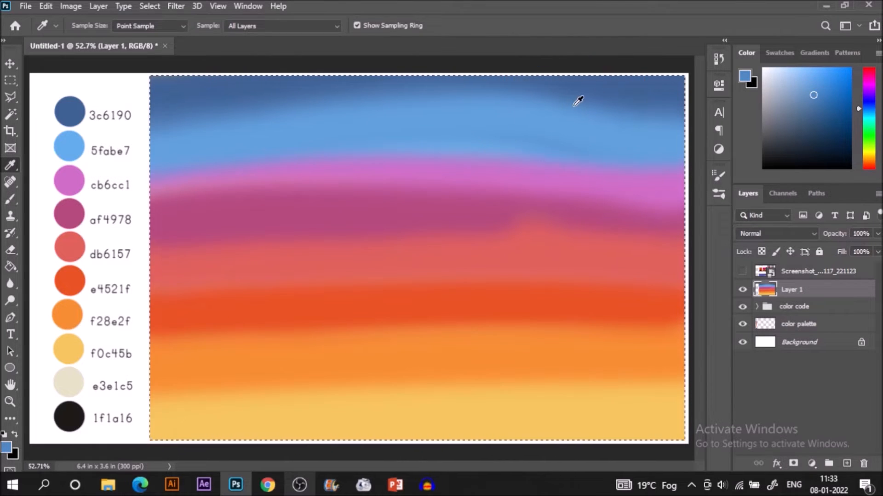
click(10, 199)
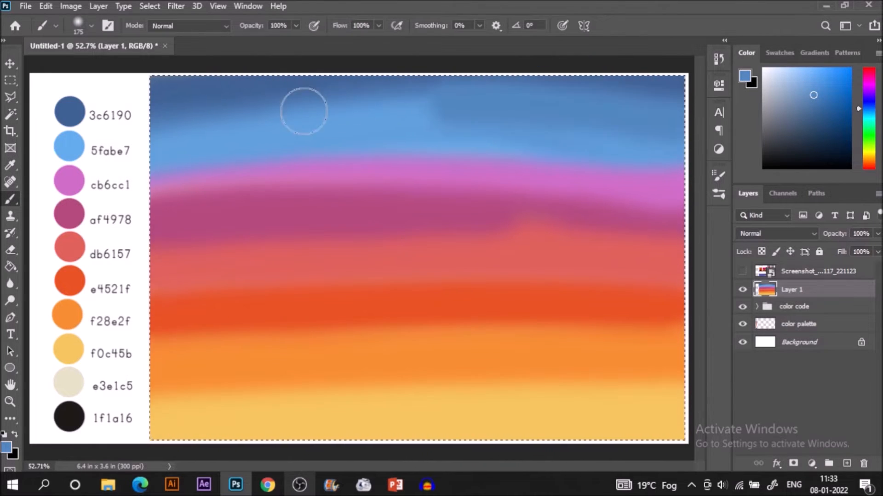
click(10, 165)
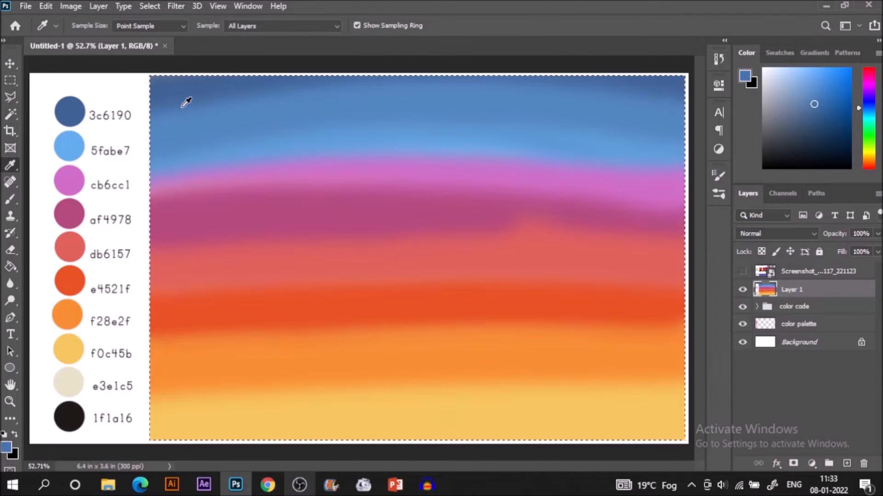
click(10, 199)
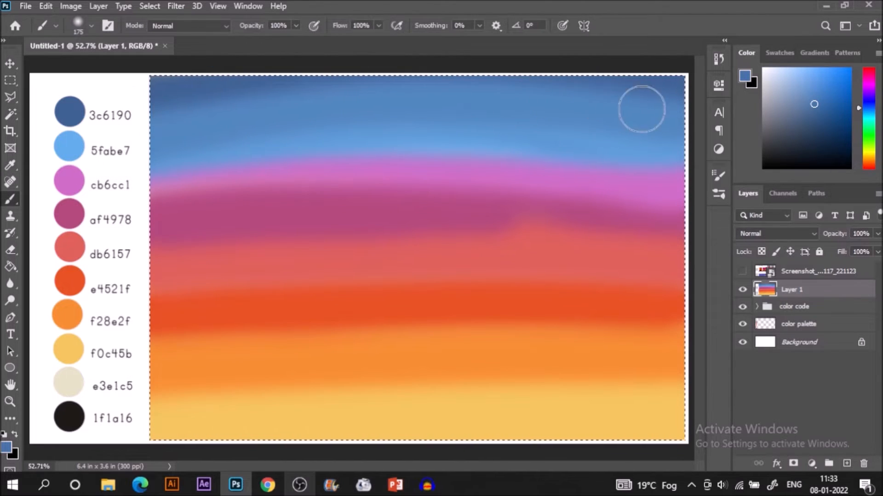
click(11, 165)
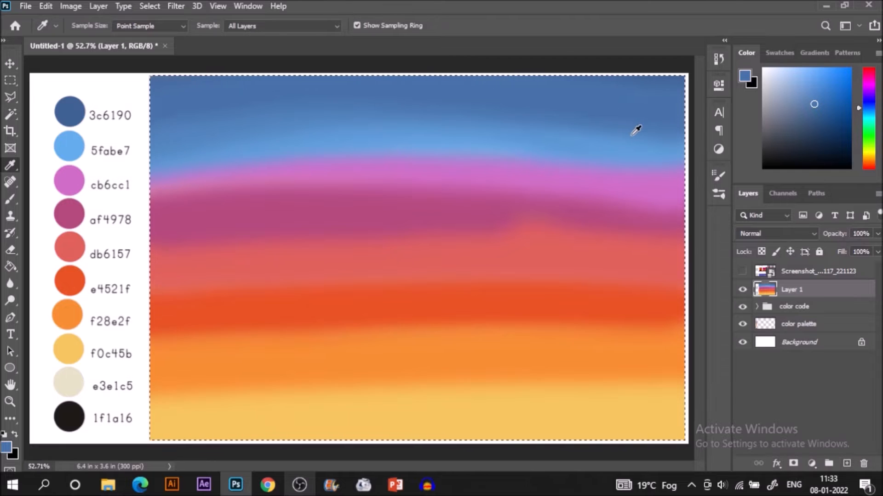
click(11, 200)
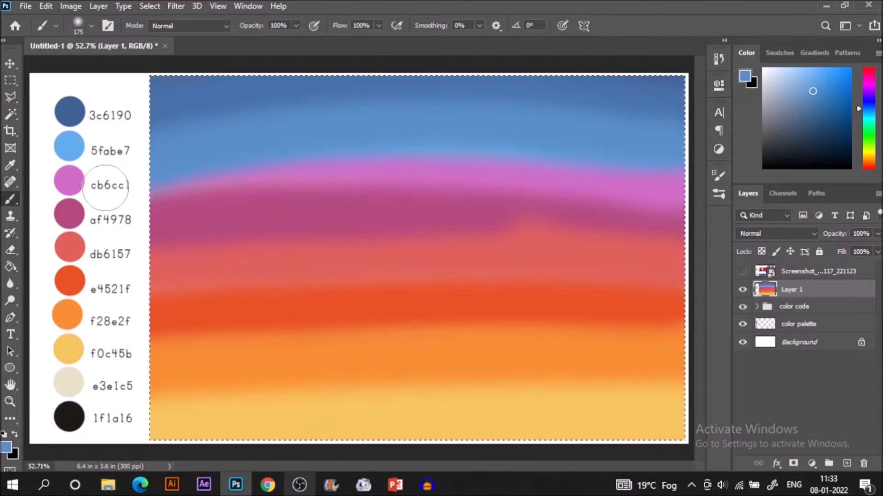
mouse_move(682, 138)
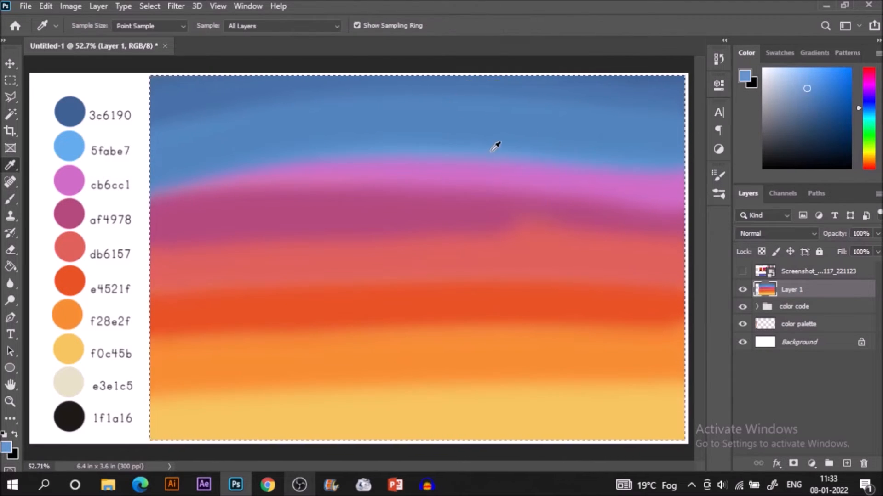
- Soften the blue–pink boundary and blend the pink band into the purple with sampled lilac
click(10, 199)
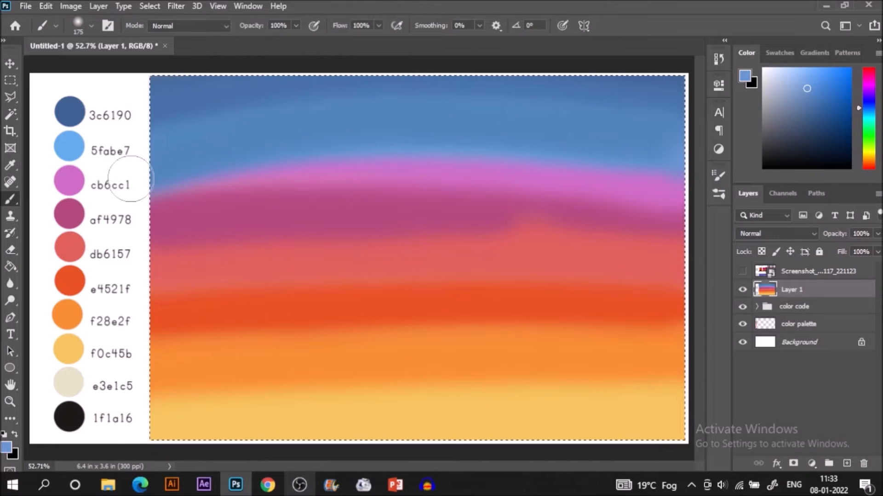
click(11, 166)
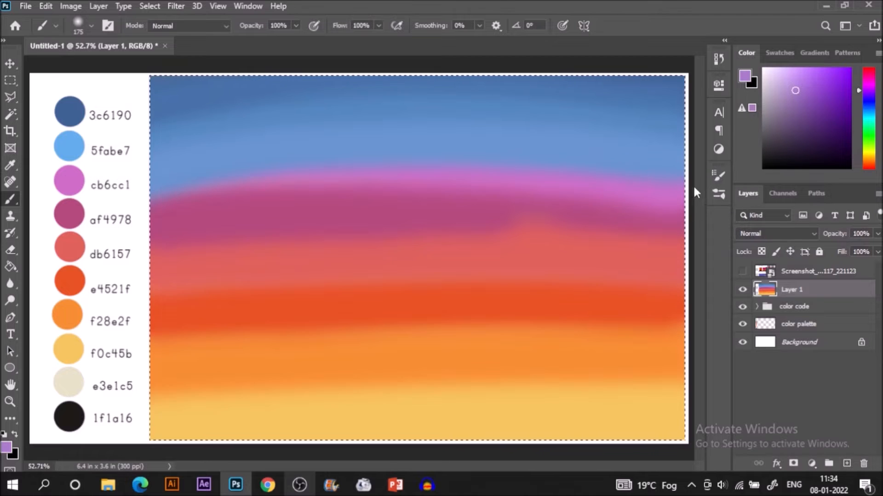
mouse_move(145, 208)
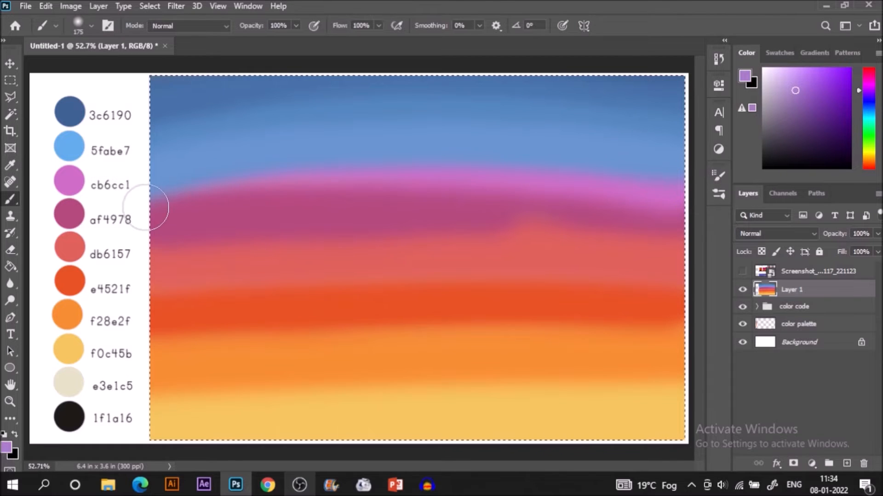
mouse_move(568, 198)
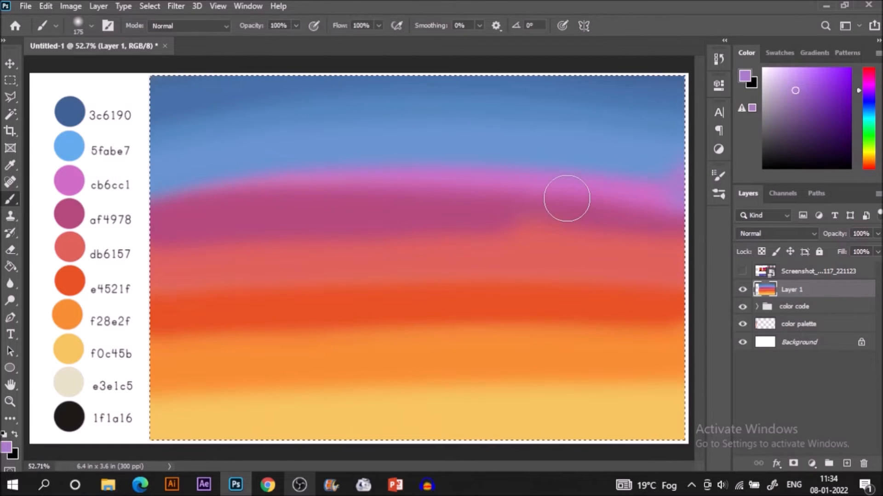
click(10, 166)
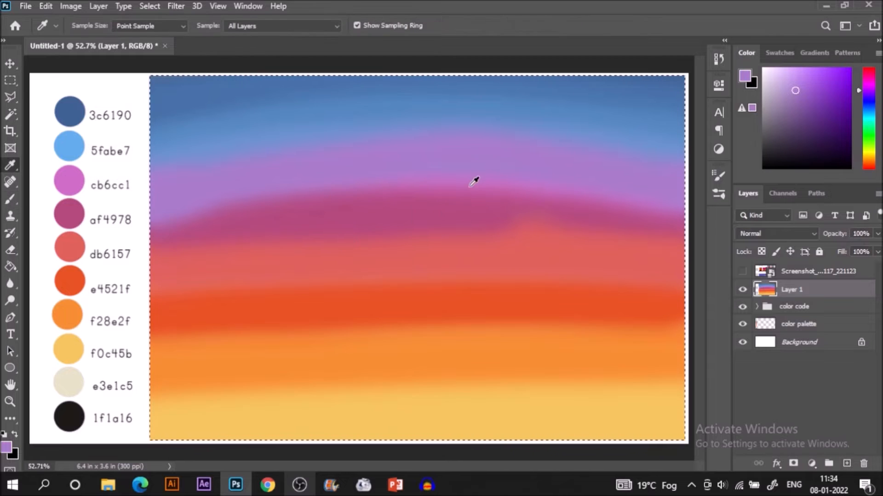
click(10, 199)
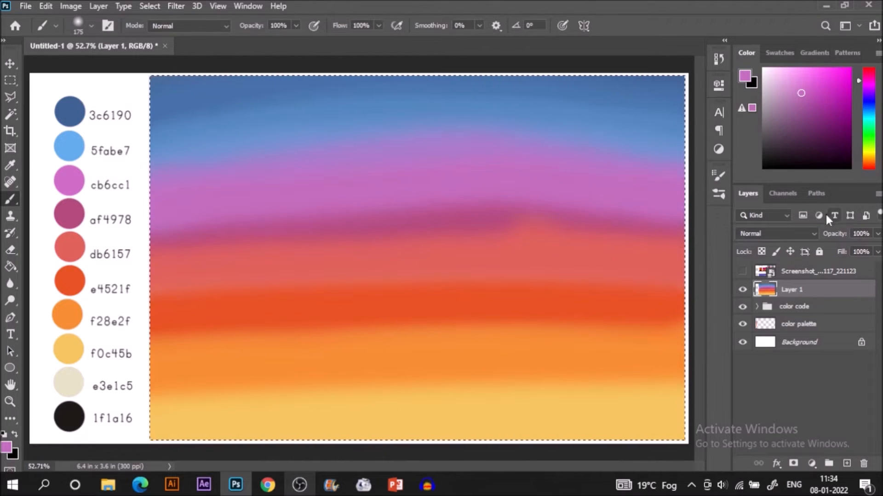
click(11, 165)
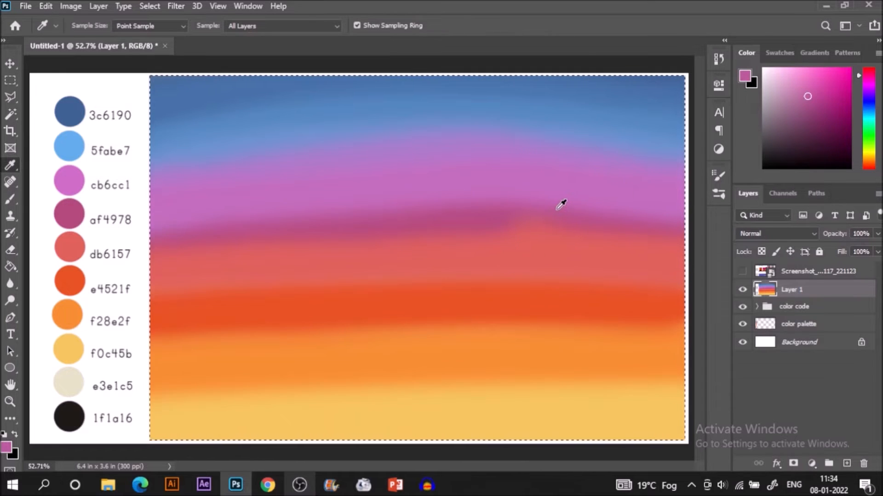
click(10, 199)
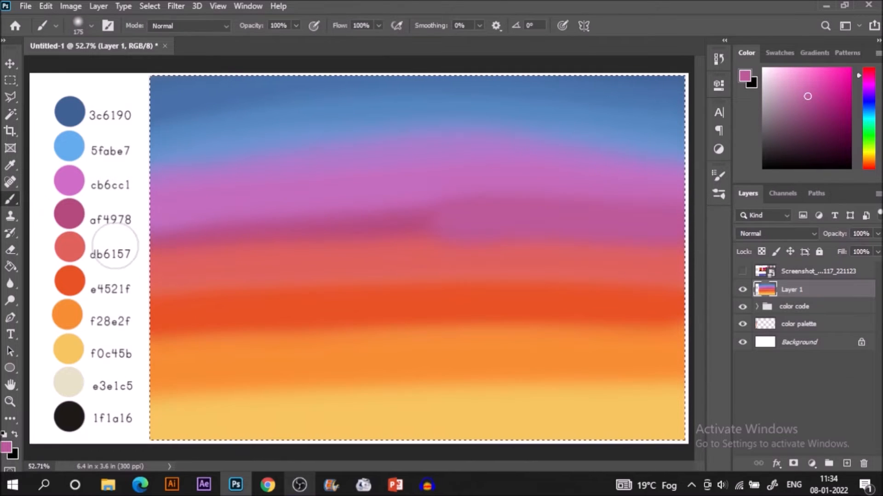
- Blend the pink into the coral and red bands, sampling coral, red and orange tones
click(10, 165)
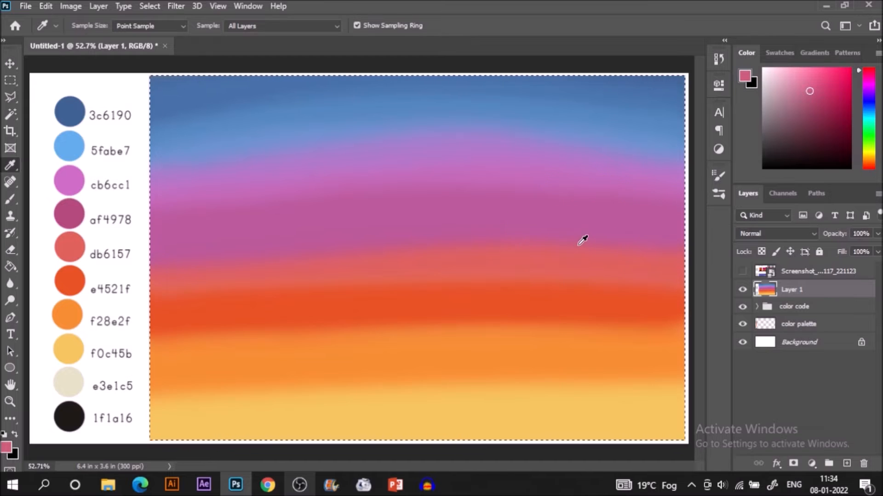
mouse_move(526, 261)
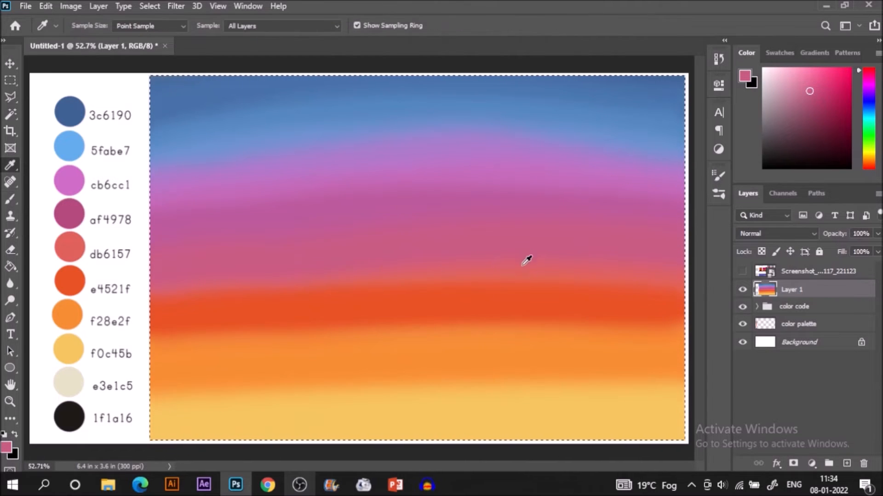
click(9, 200)
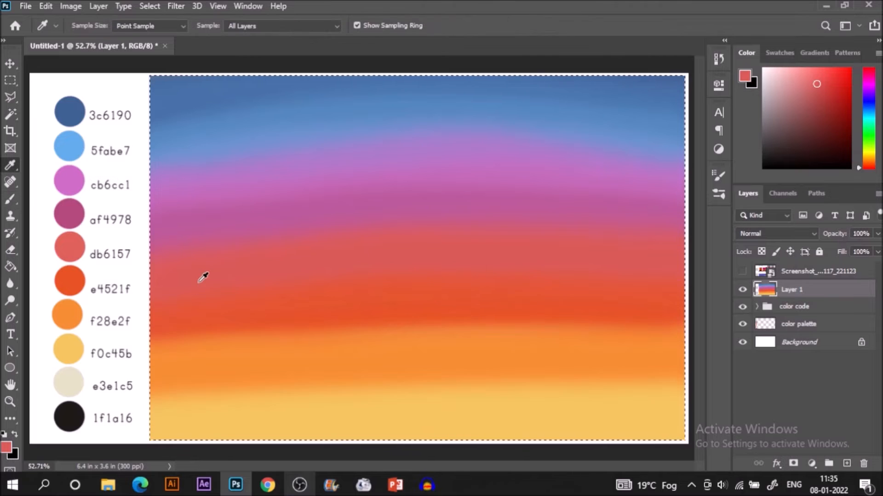
click(11, 199)
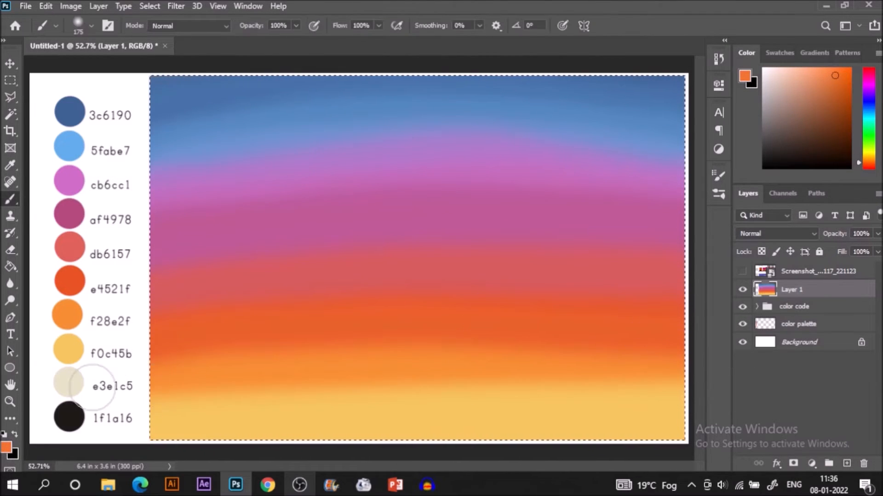
click(9, 165)
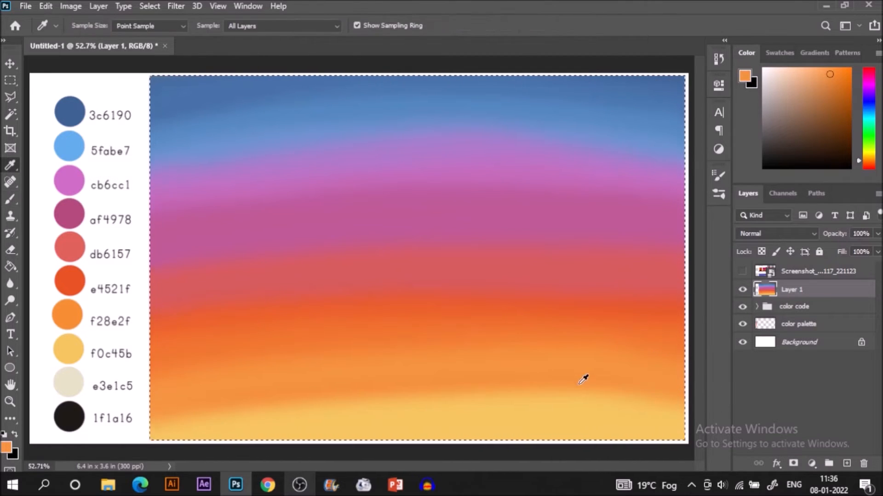
click(10, 199)
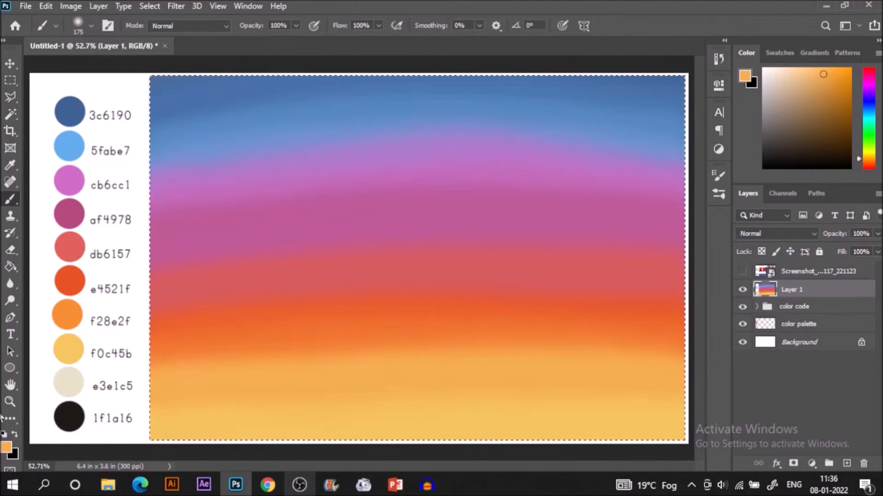
- Sample pink and purple from the sky and brush a lavender tone between blue and pink
click(9, 165)
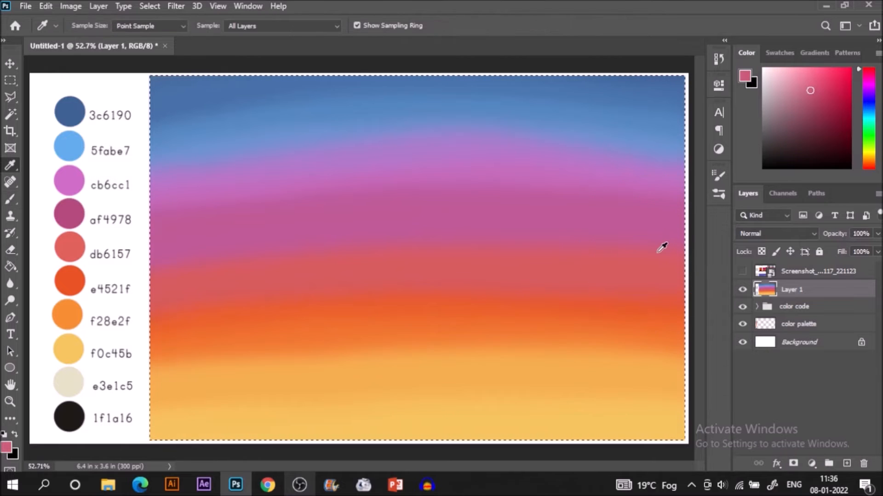
click(10, 200)
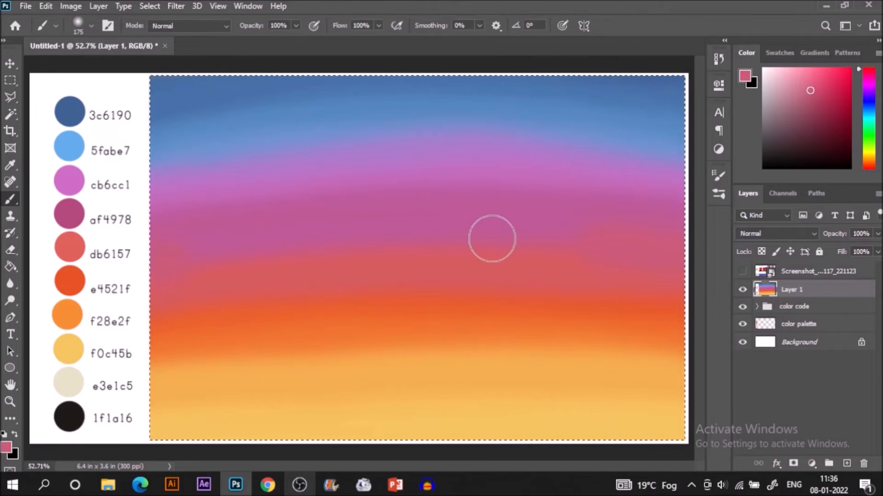
mouse_move(443, 289)
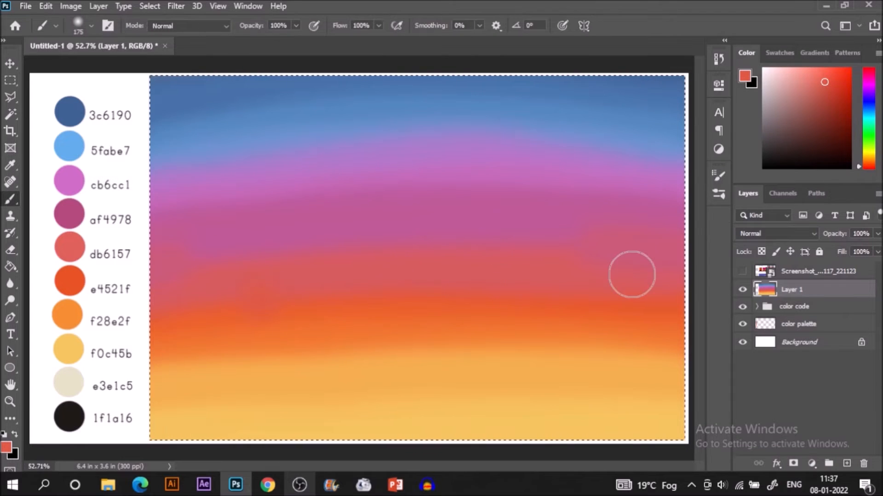
click(10, 166)
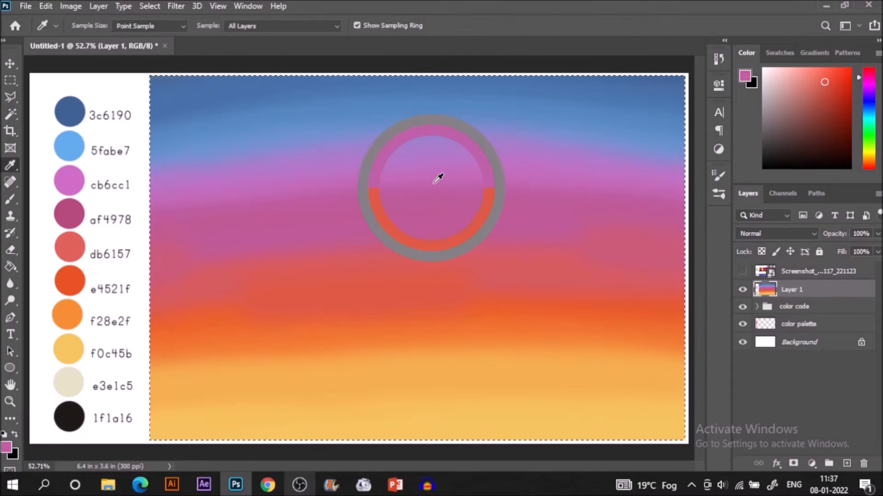
click(437, 180)
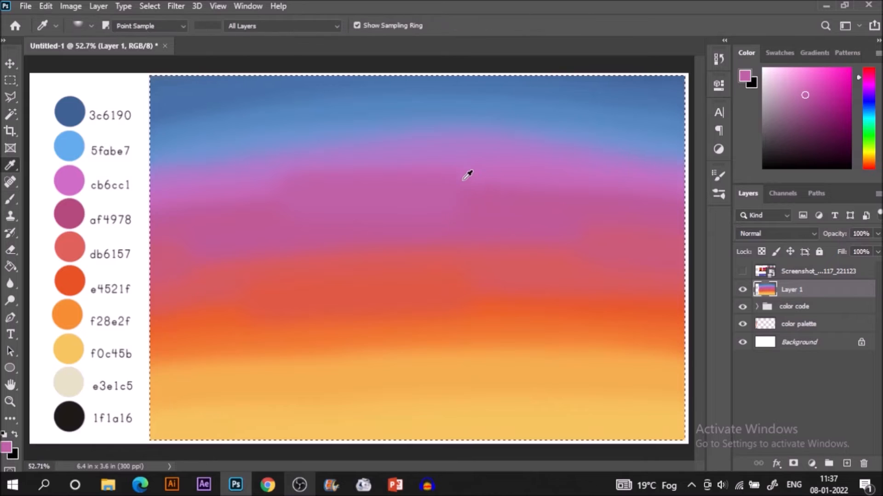
click(10, 198)
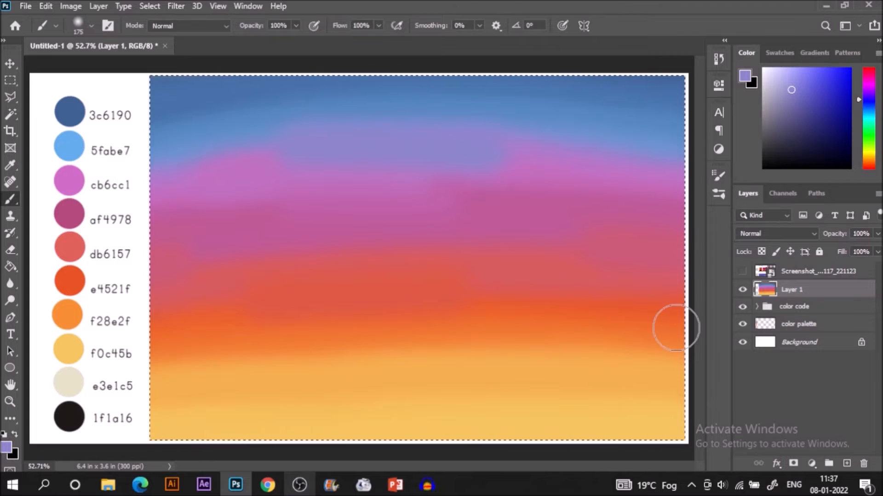
mouse_move(430, 184)
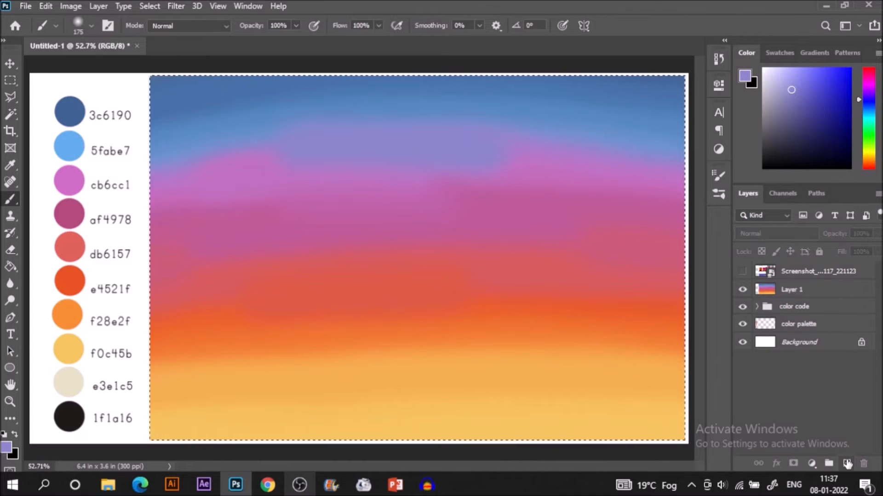
- Add Layer 2, sample cream e3e1c5 and paint a glowing sun disc low in the yellow band
click(791, 289)
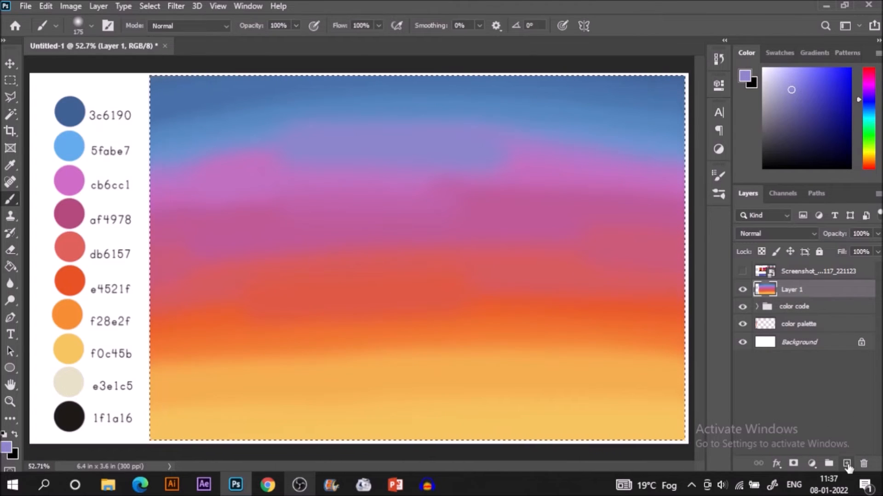
click(846, 463)
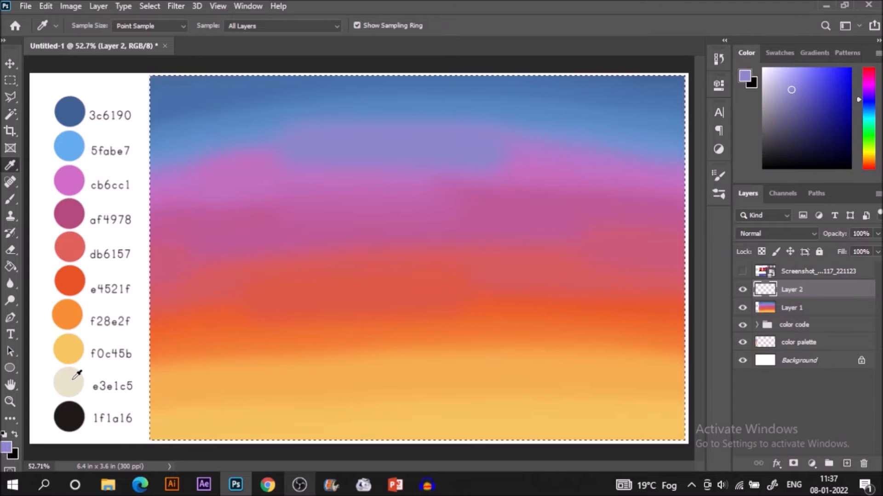
click(10, 200)
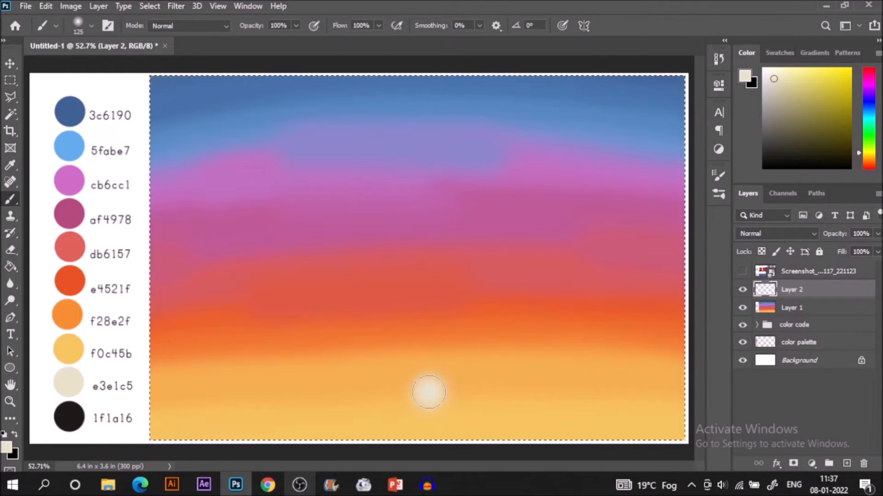
click(10, 163)
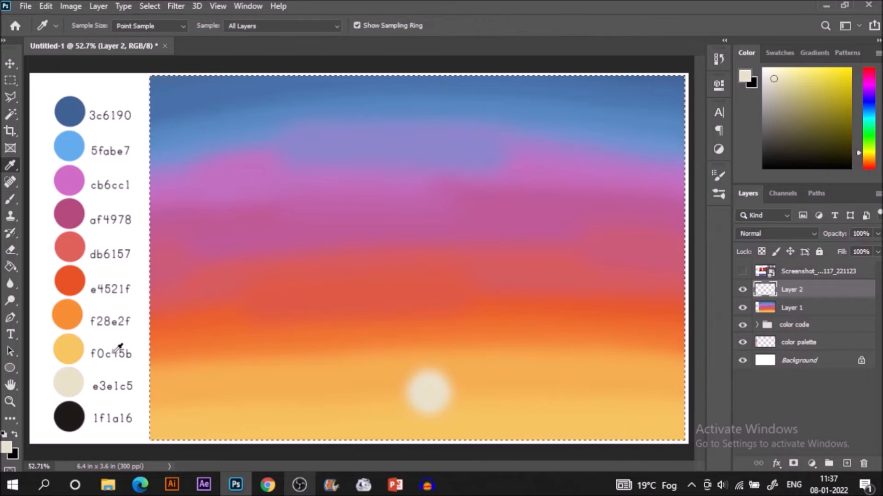
click(11, 198)
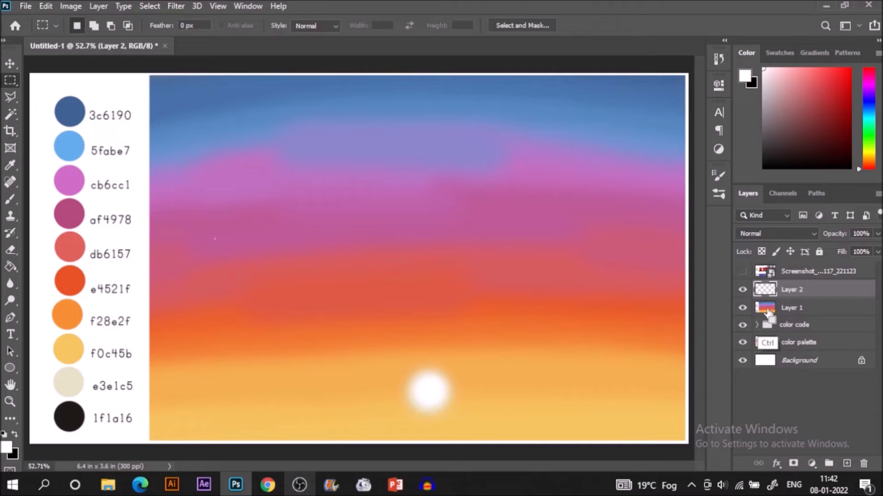
click(11, 199)
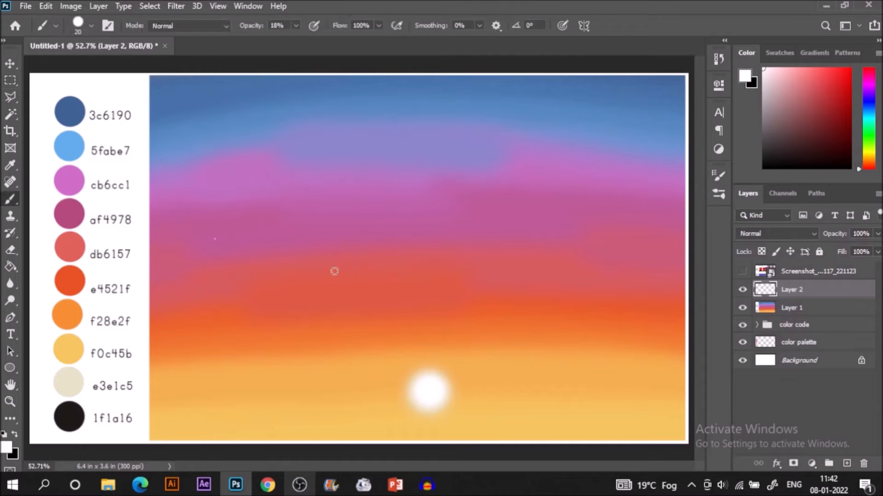
mouse_move(336, 330)
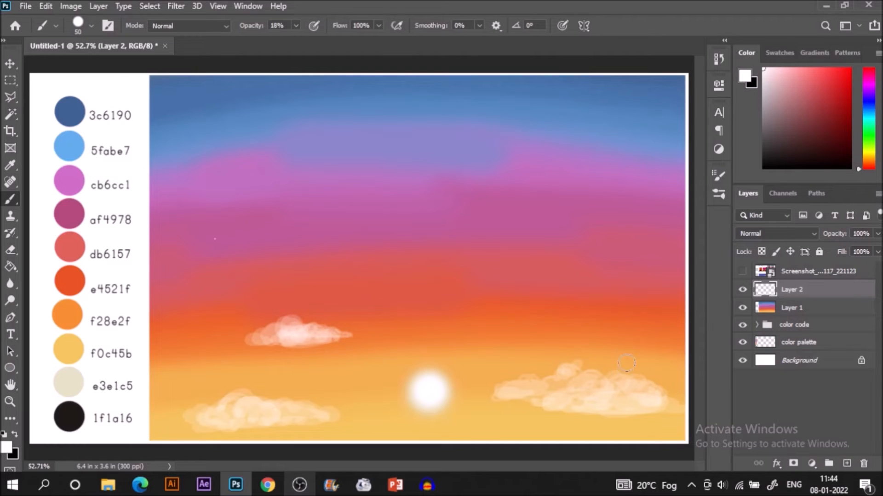
mouse_move(180, 427)
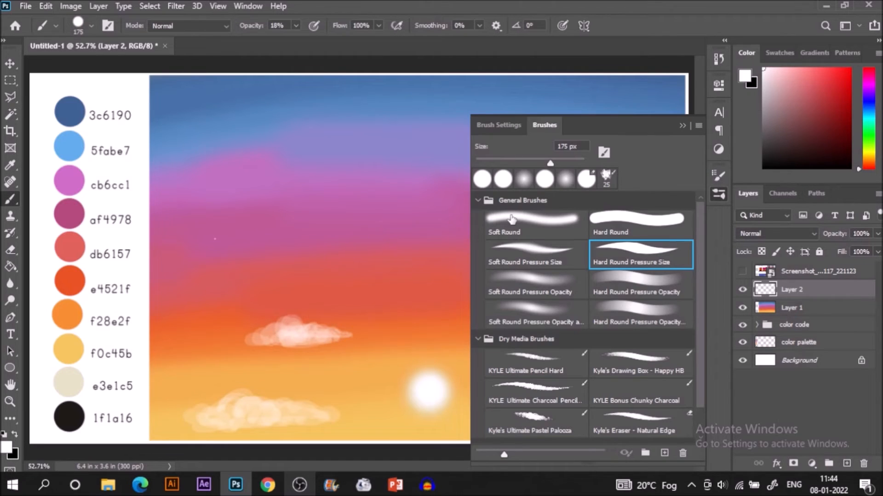
mouse_move(557, 233)
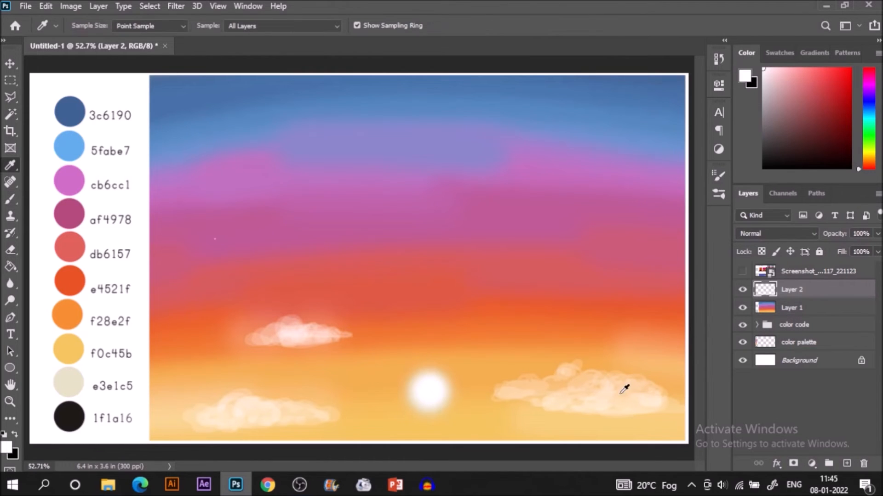
- Switch to black, outline a balloon in the upper-left sky and bucket-fill it solid
click(10, 80)
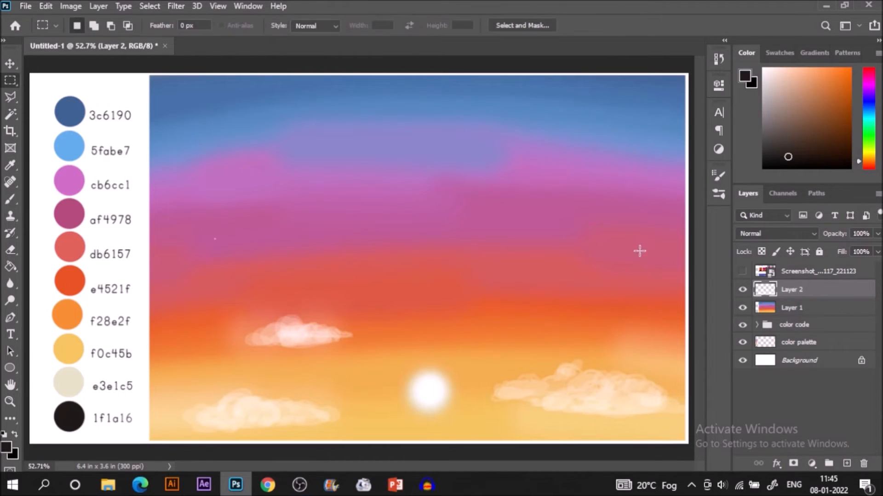
click(10, 199)
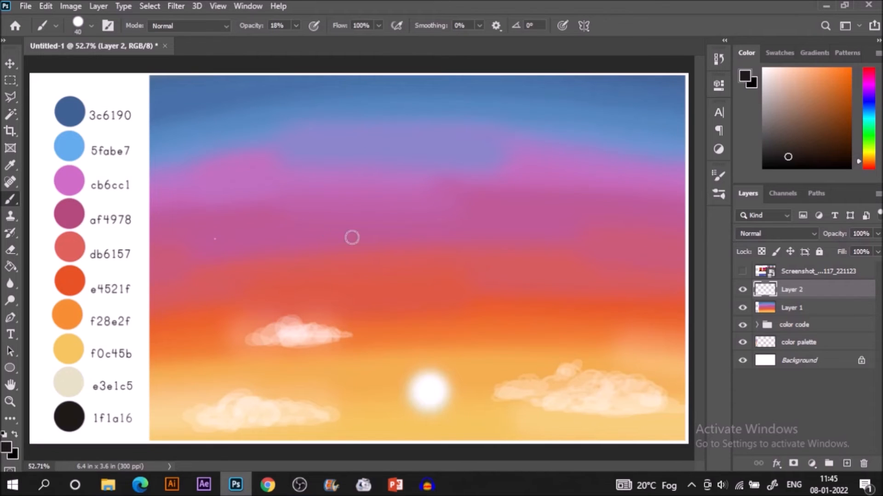
mouse_move(245, 260)
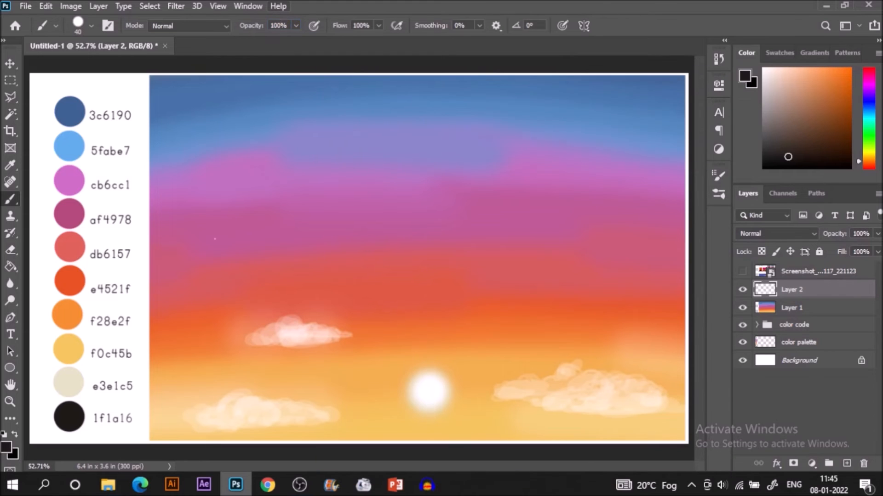
mouse_move(220, 233)
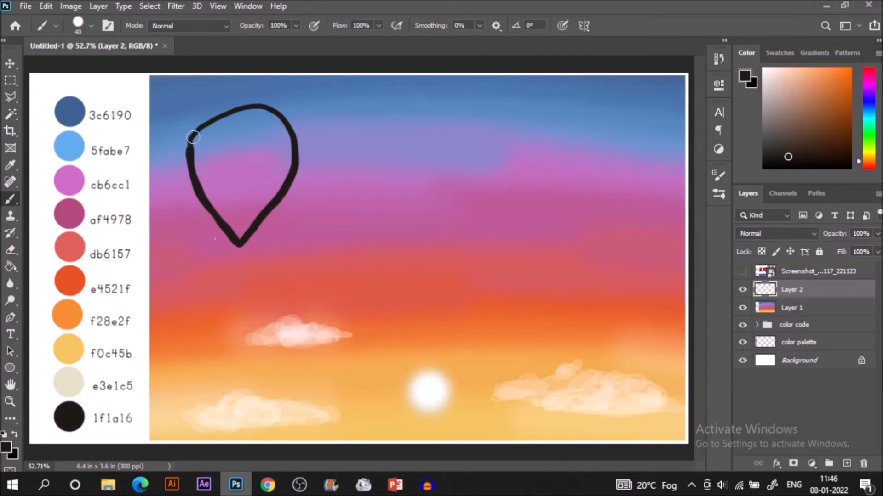
drag(193, 137, 262, 139)
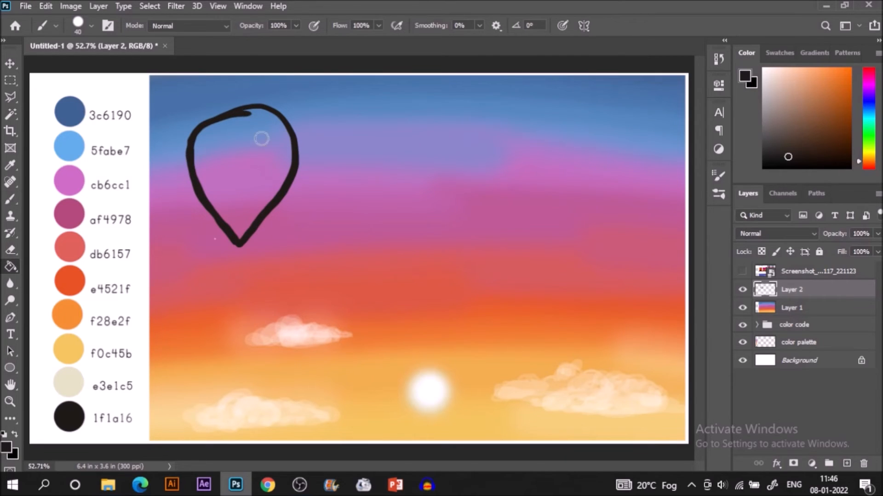
click(242, 169)
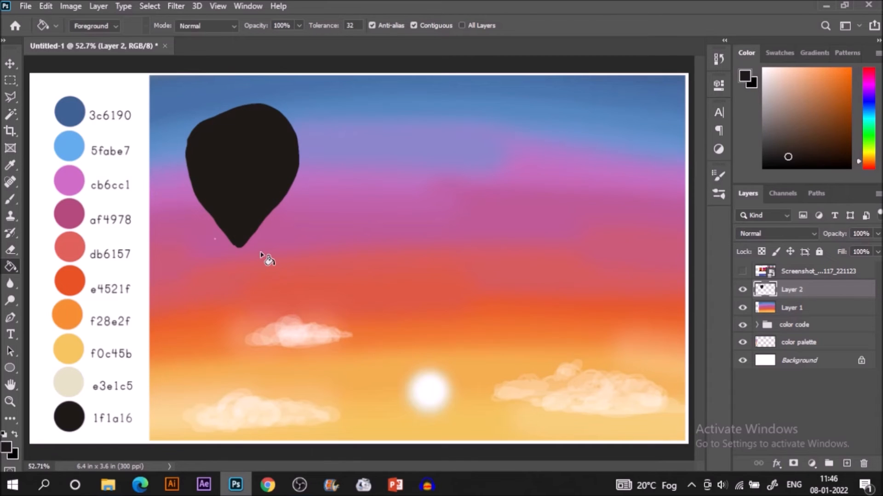
- Round out and smooth the balloon's top edge with the brush
click(10, 199)
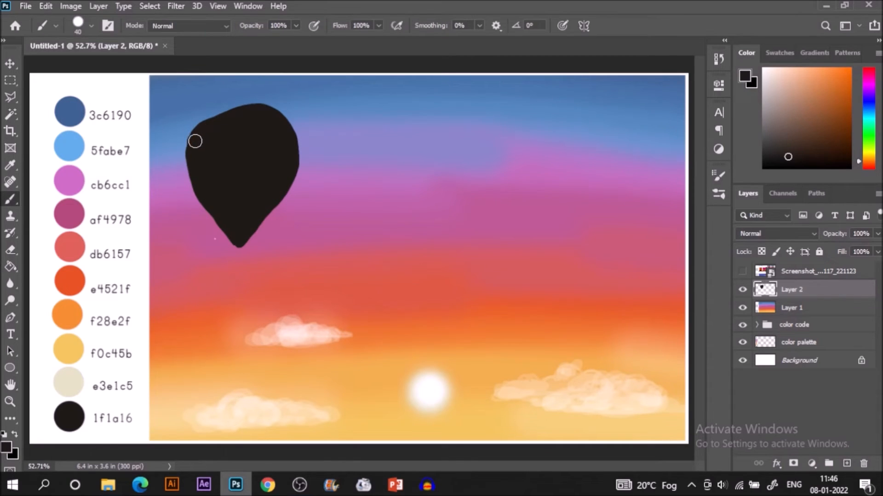
drag(194, 141, 284, 126)
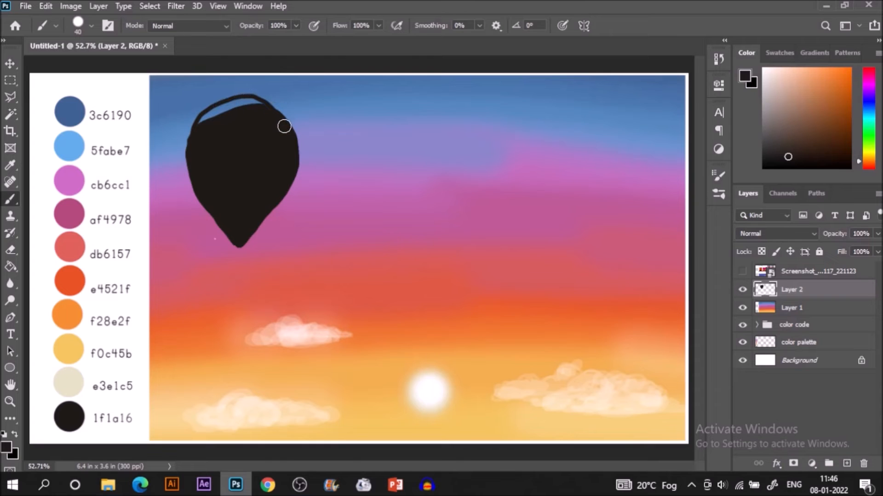
drag(284, 126, 200, 119)
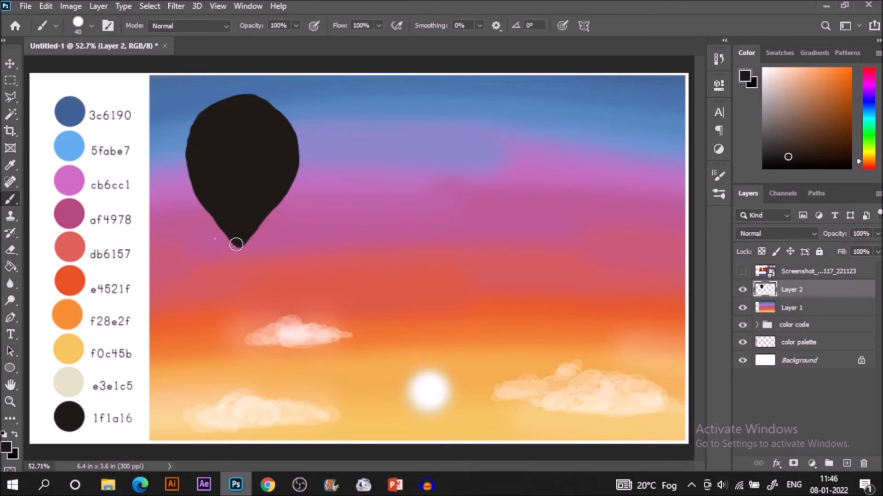
mouse_move(237, 246)
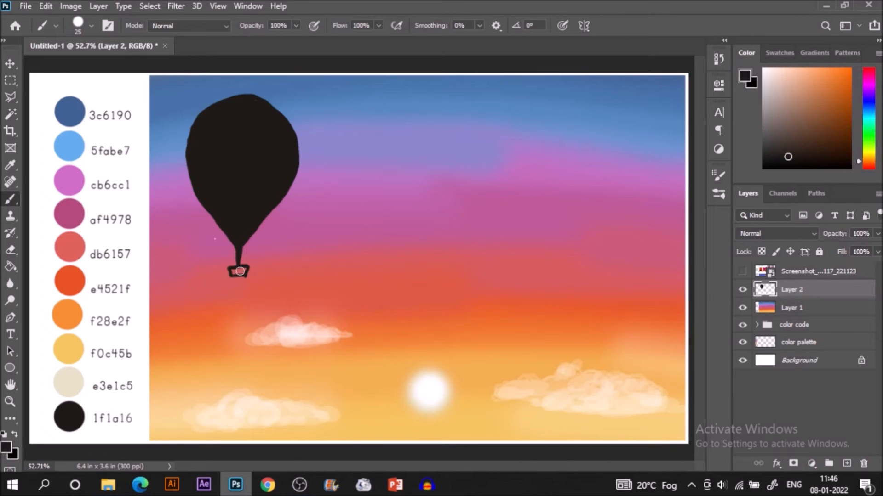
- Brush the balloon's basket solid black beneath the silhouette
click(236, 270)
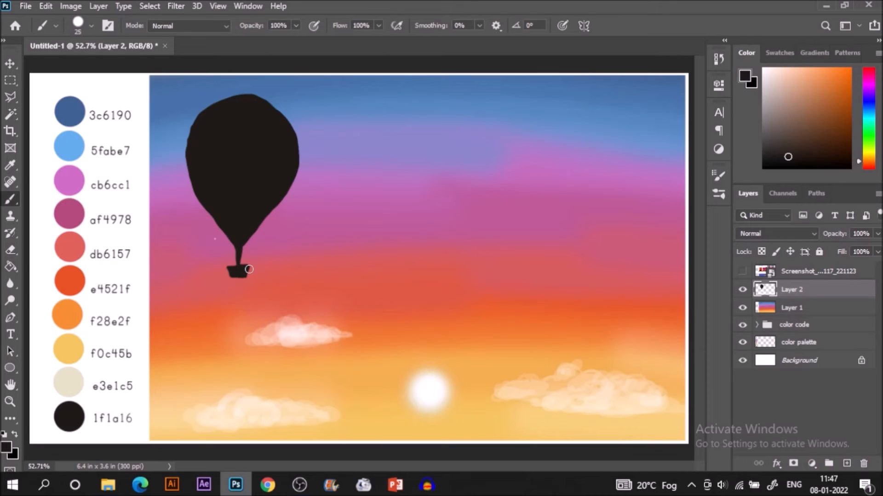
mouse_move(491, 254)
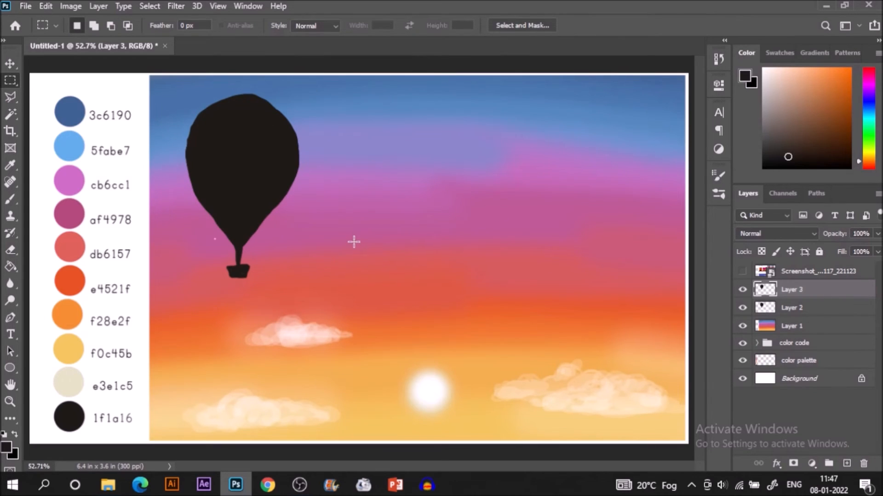
- Duplicate the balloon with Move, scale copies down for a mid-sky and a bottom-left balloon
click(9, 64)
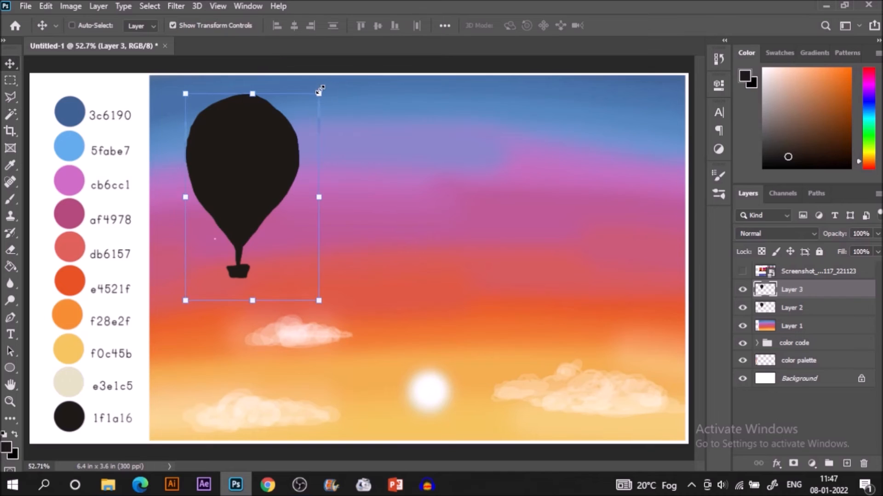
mouse_move(276, 172)
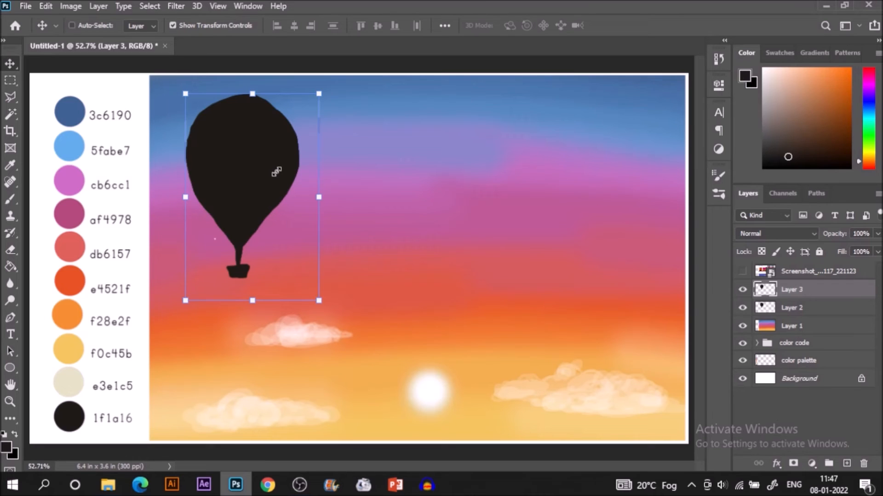
key(ctrl+t)
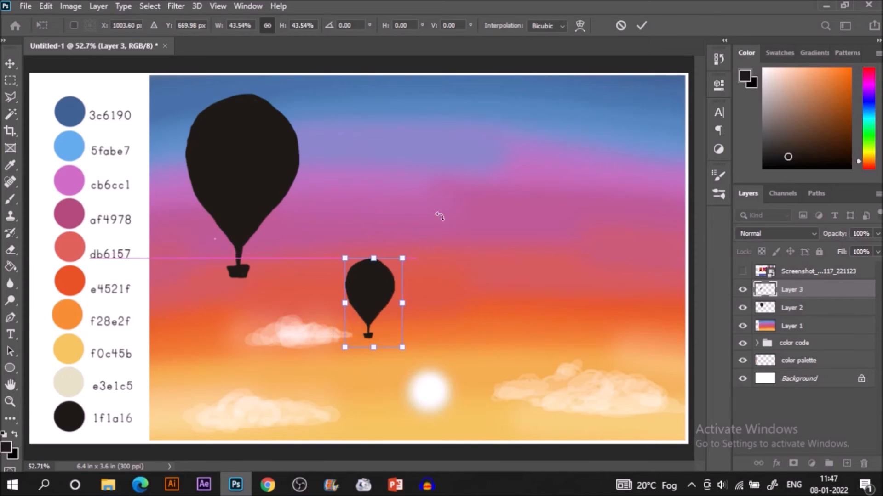
click(641, 25)
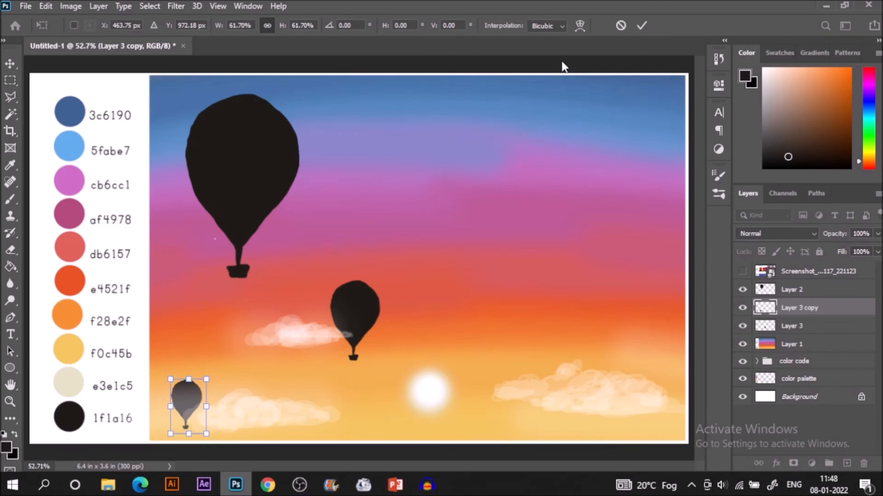
click(641, 25)
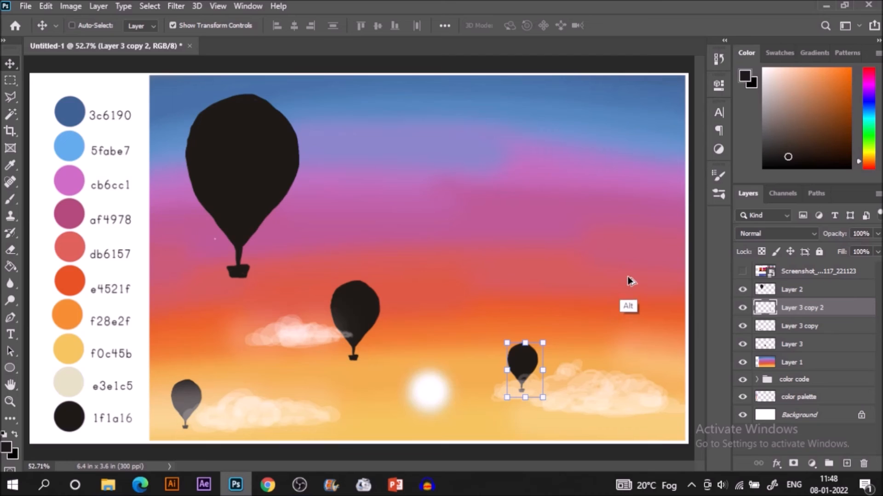
mouse_move(523, 377)
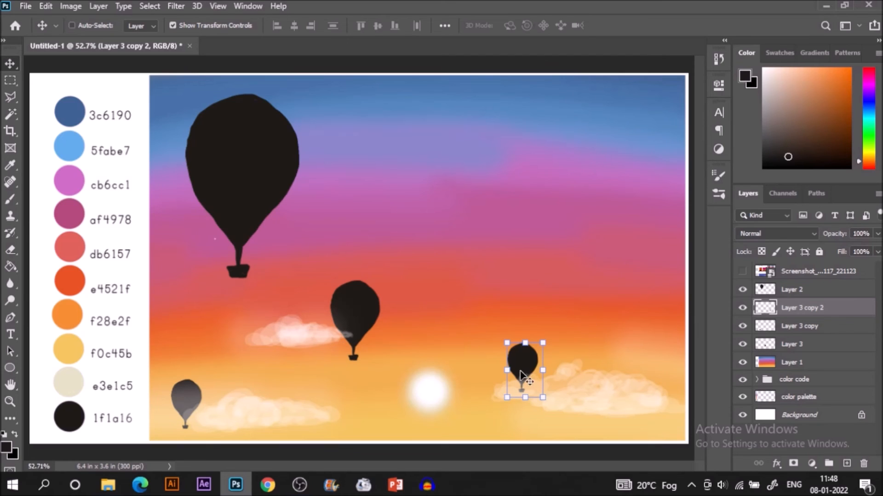
mouse_move(15, 365)
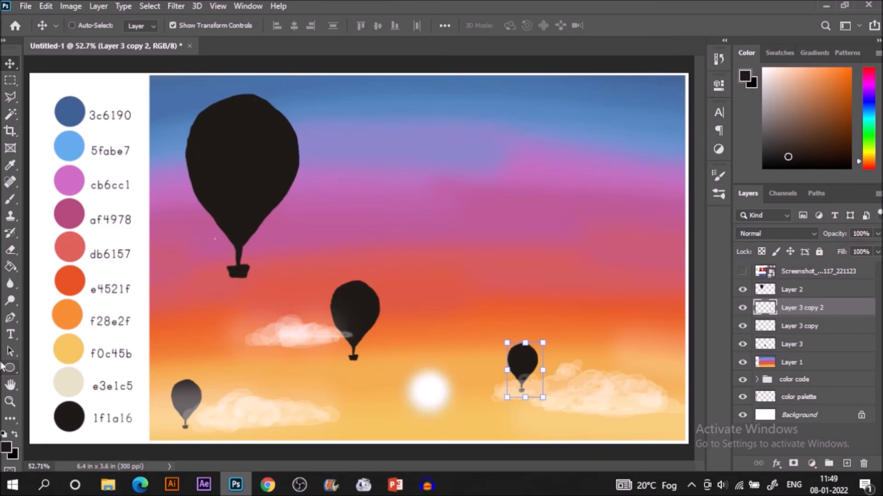
mouse_move(540, 352)
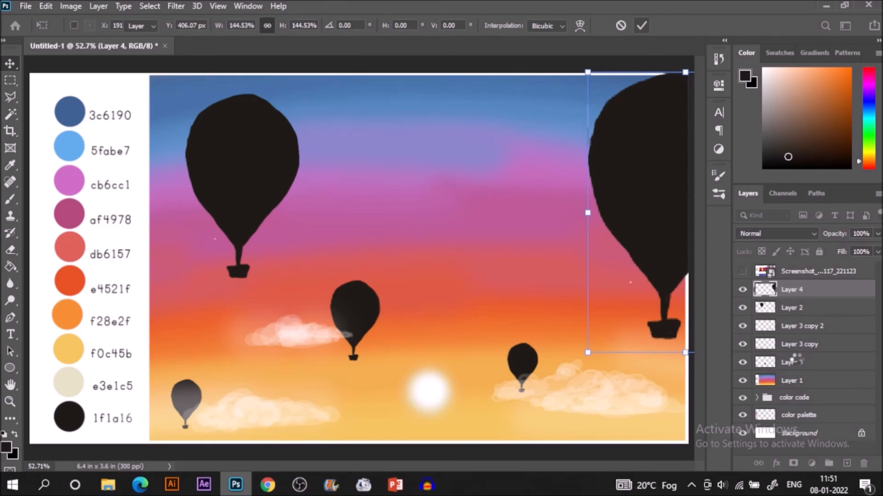
- Confirm the large right-edge balloon on Layer 4 and select all balloon layers together
click(640, 26)
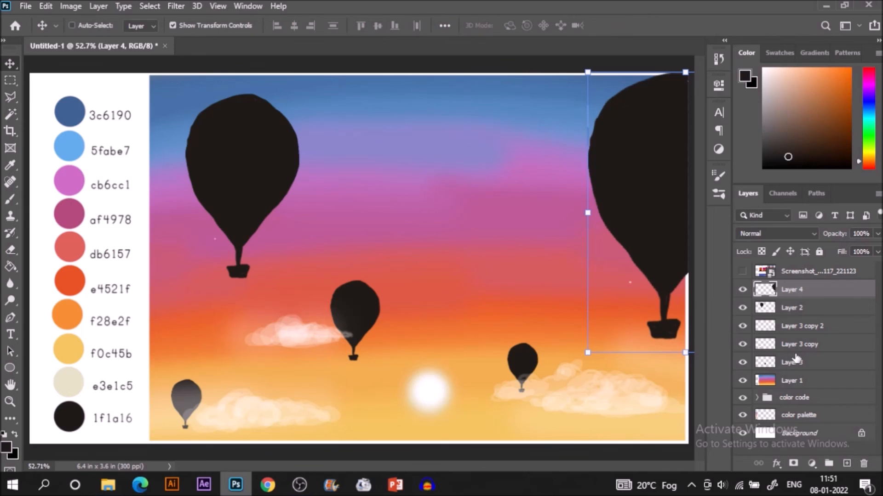
click(793, 362)
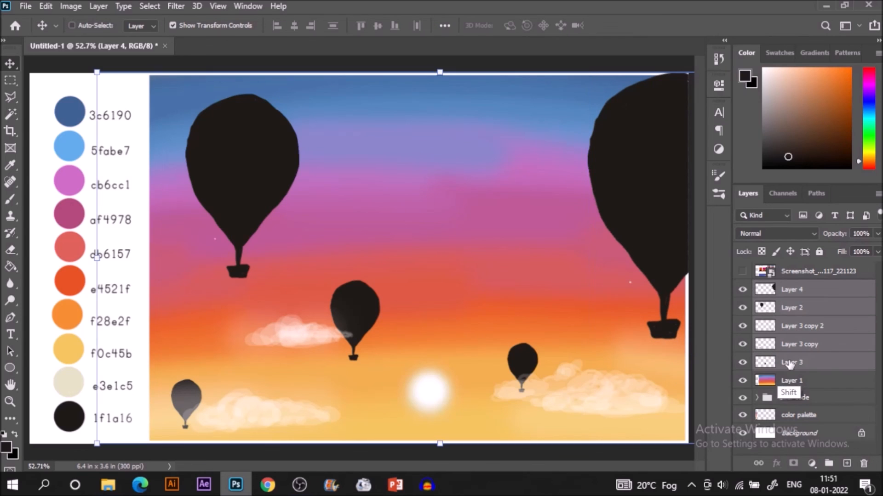
click(799, 344)
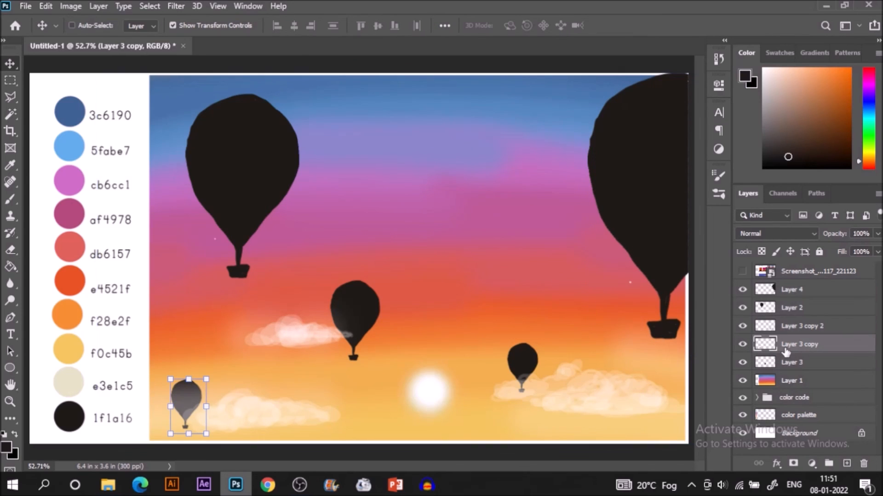
click(794, 362)
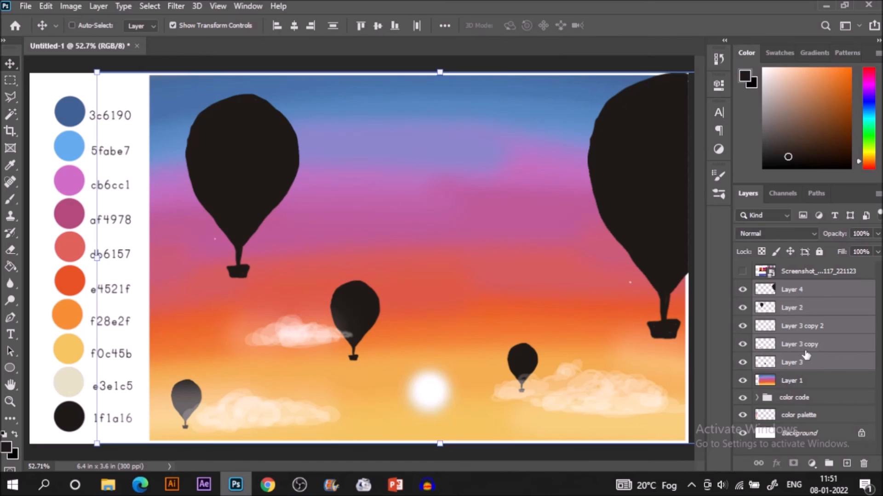
- Merge the selected balloon layers into a single Layer 4
right_click(799, 344)
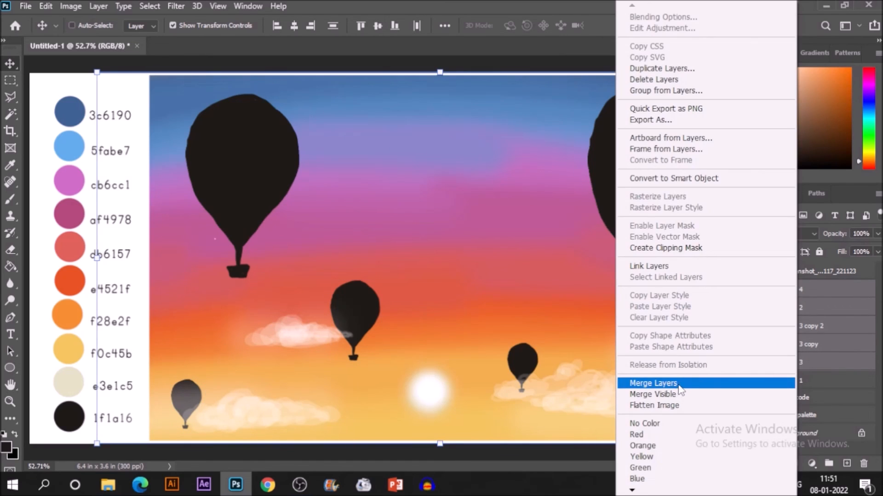
click(653, 383)
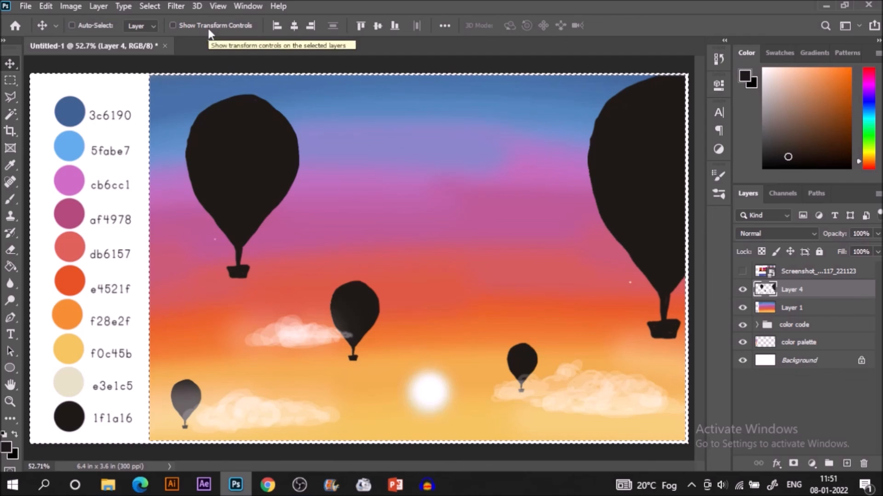
mouse_move(215, 34)
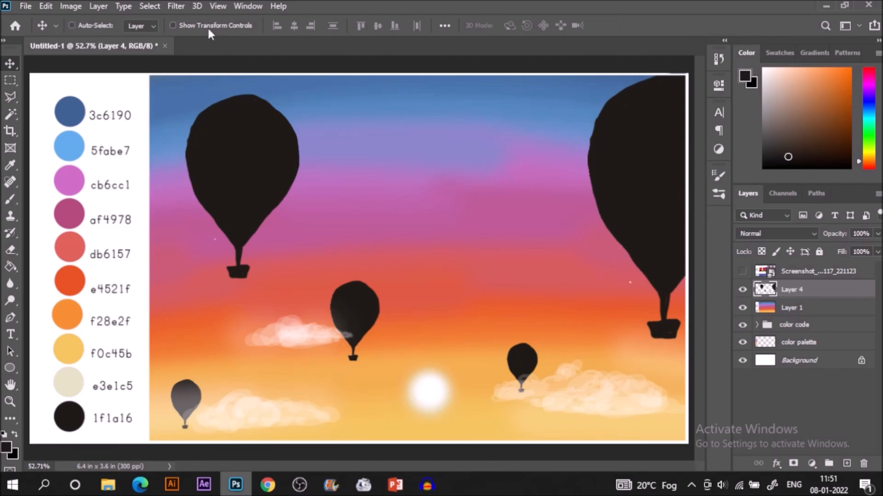